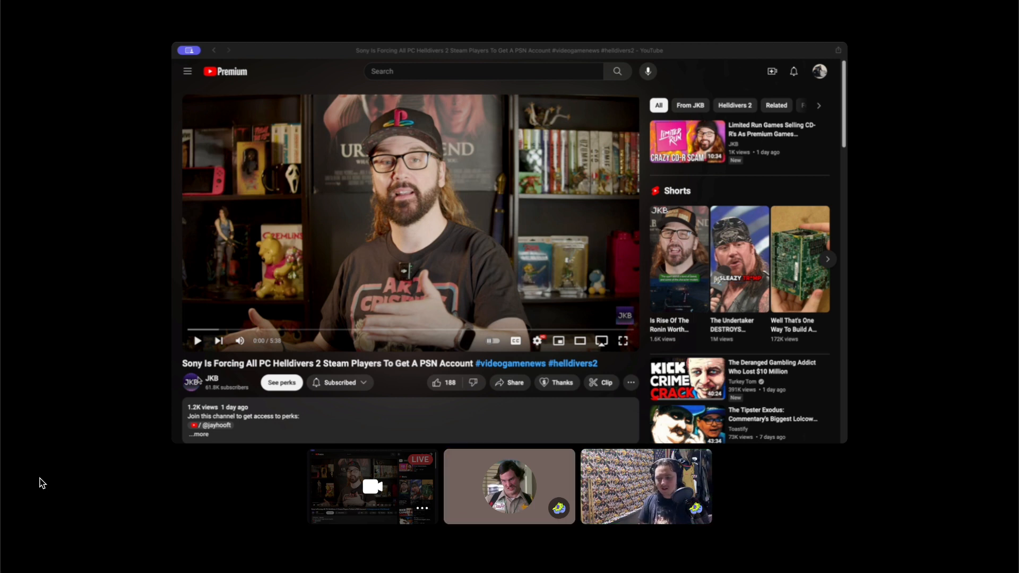
- Start the Helldivers 2 PSN account news video and let it play to 0:32
click(646, 488)
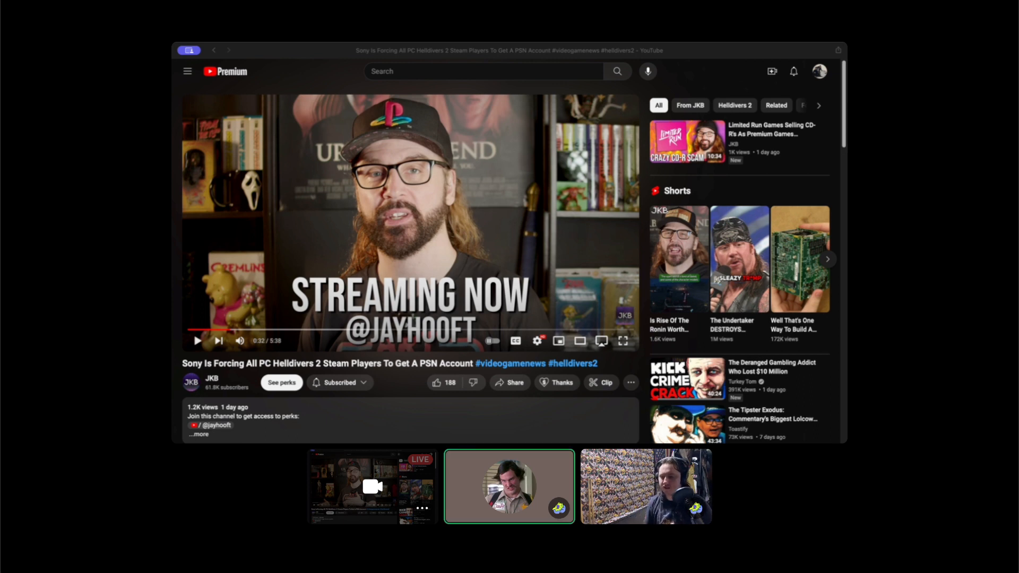
click(646, 487)
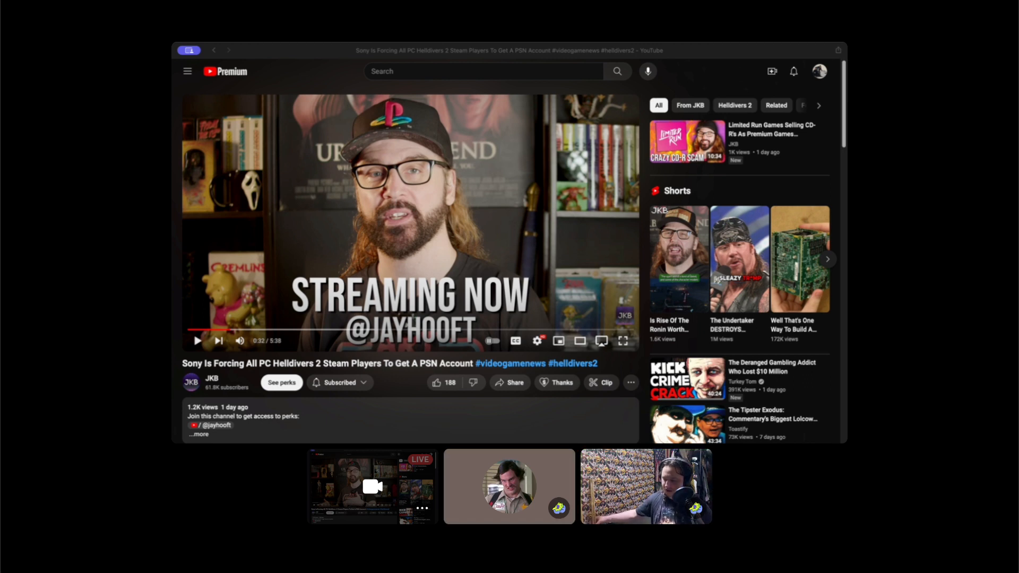
click(509, 486)
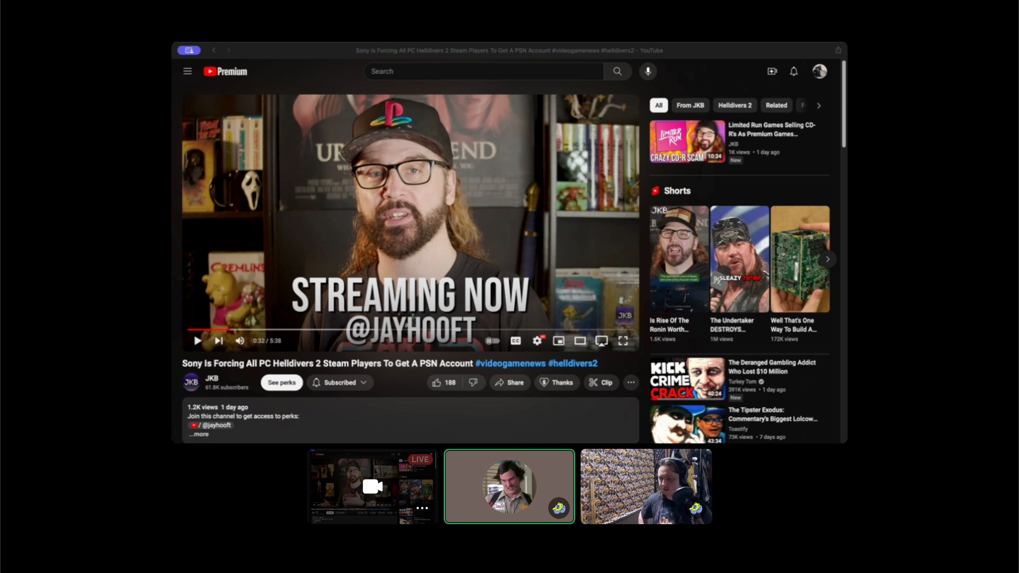
- Resume the Helldivers 2 news video past the streaming overlay, watching to 1:10
click(648, 487)
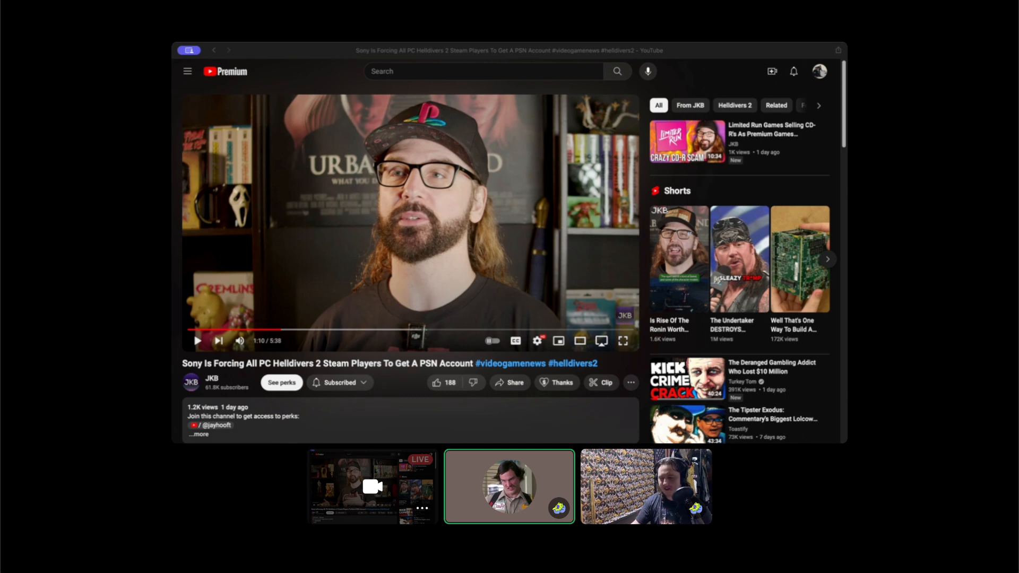
click(646, 487)
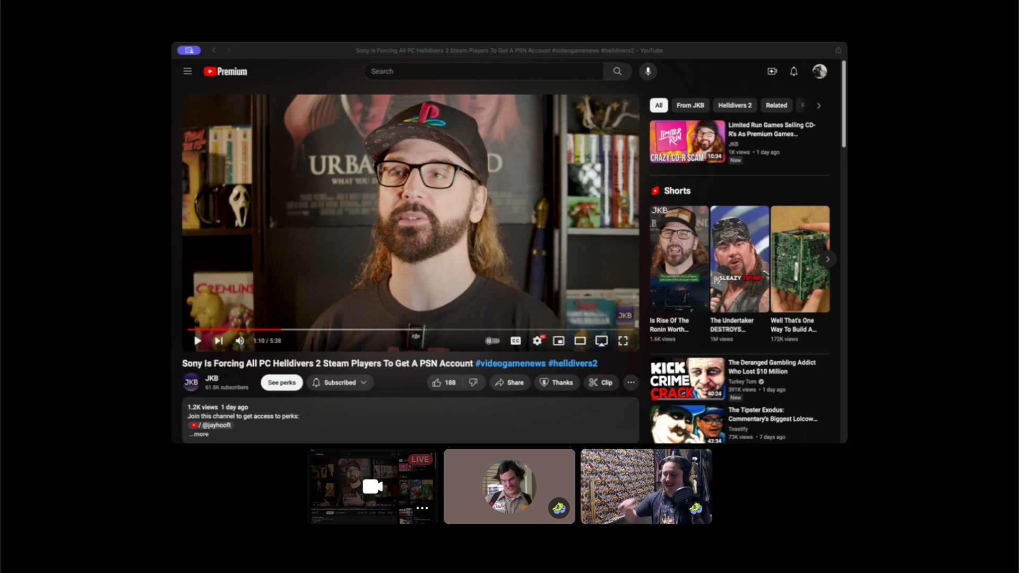
click(647, 495)
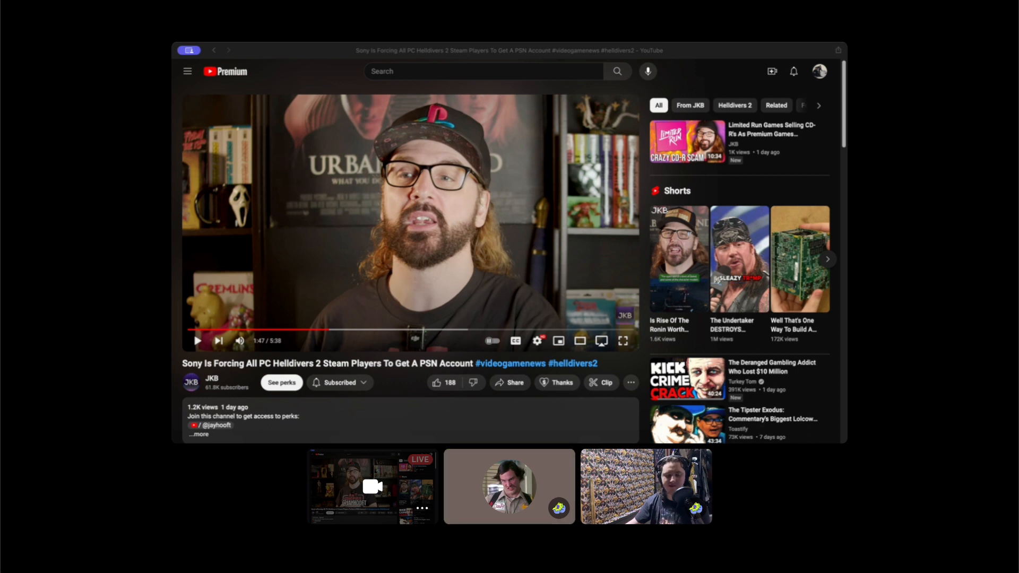
click(509, 486)
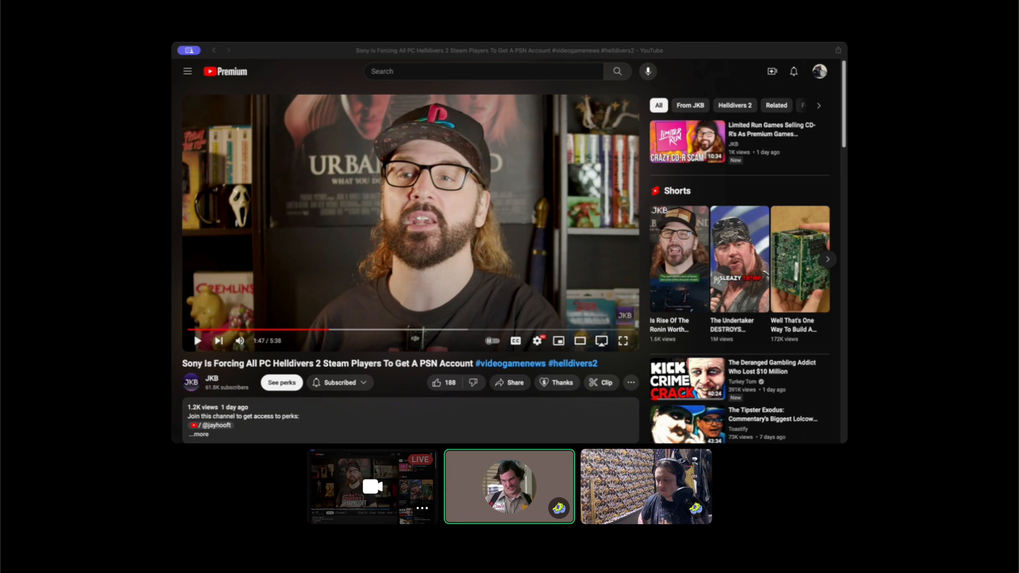
click(646, 487)
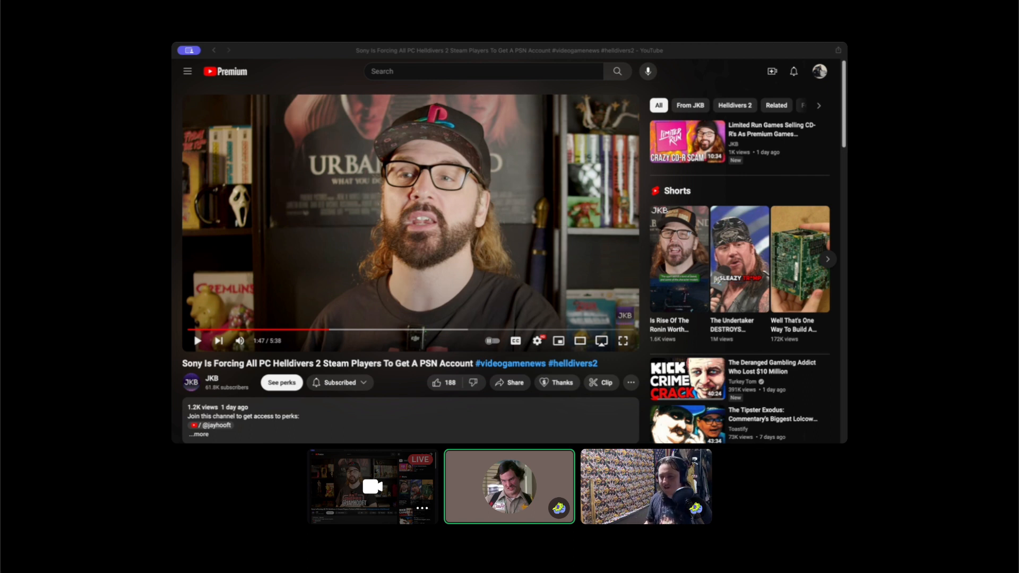
click(647, 487)
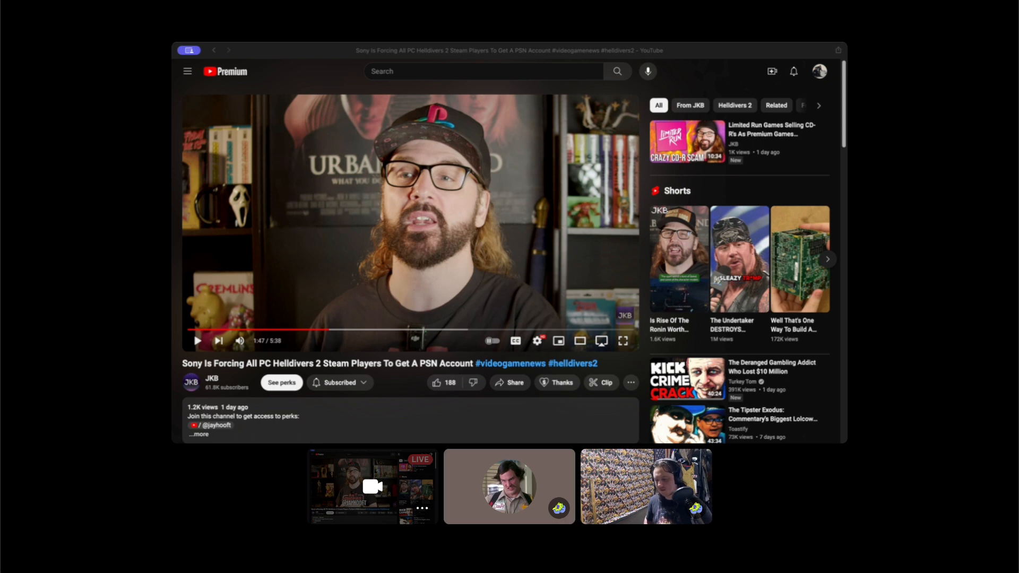
click(509, 486)
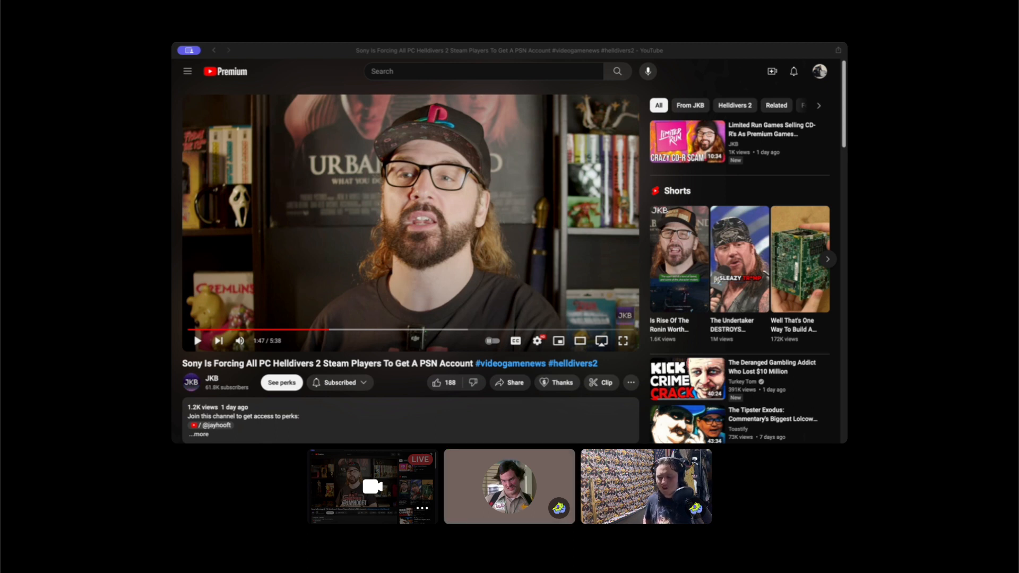
click(647, 488)
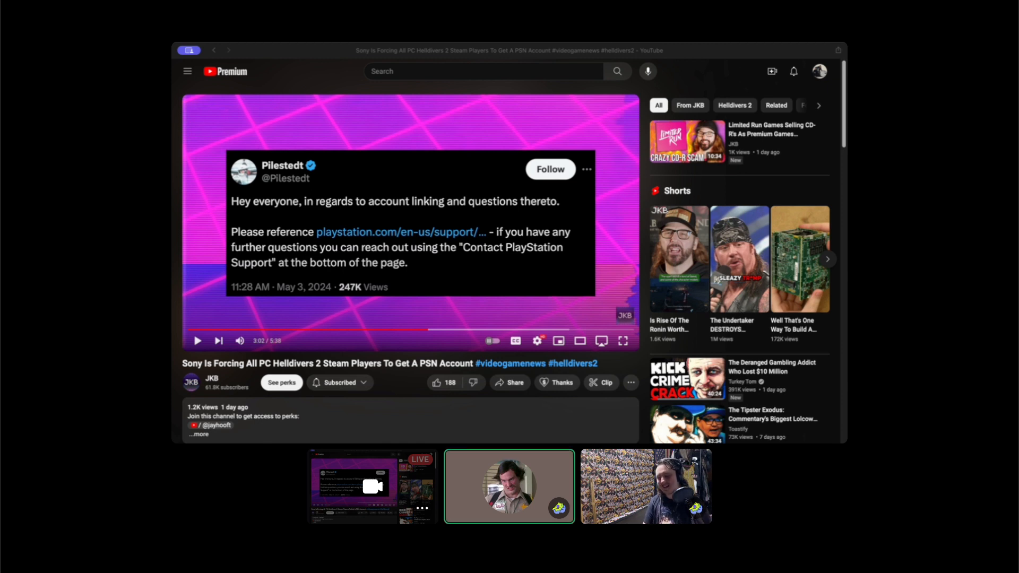
click(646, 486)
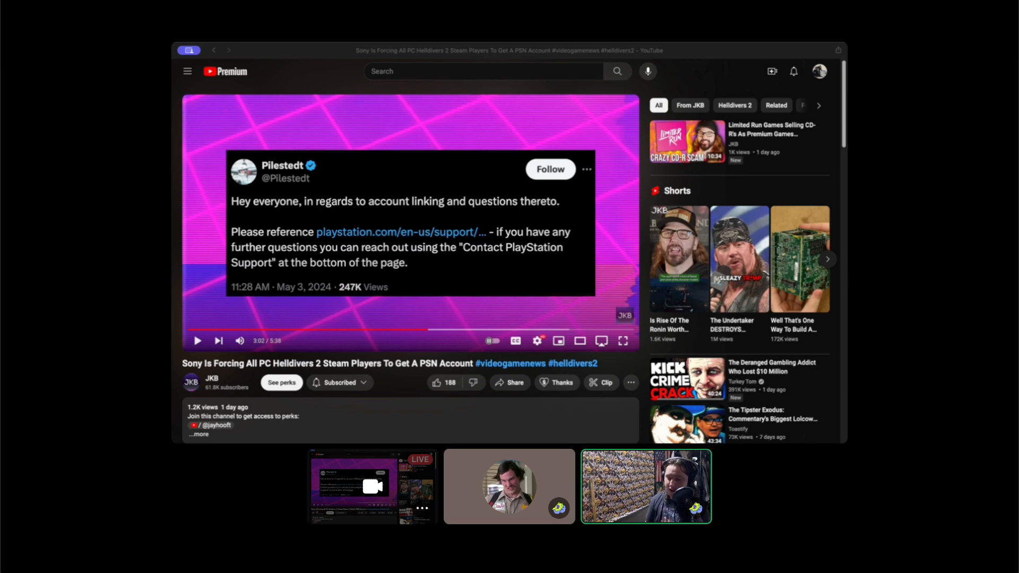
click(509, 486)
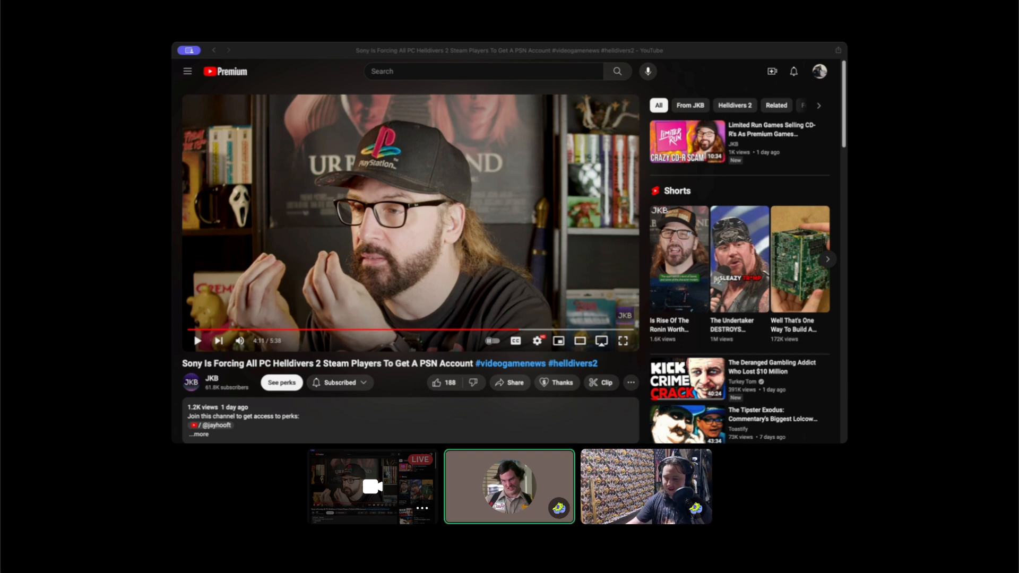
click(646, 488)
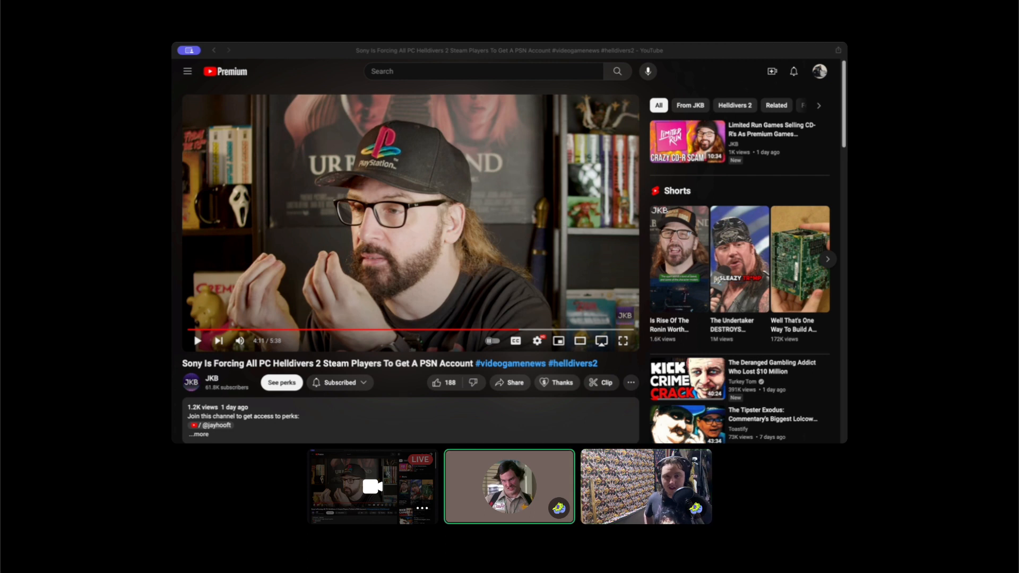
click(646, 486)
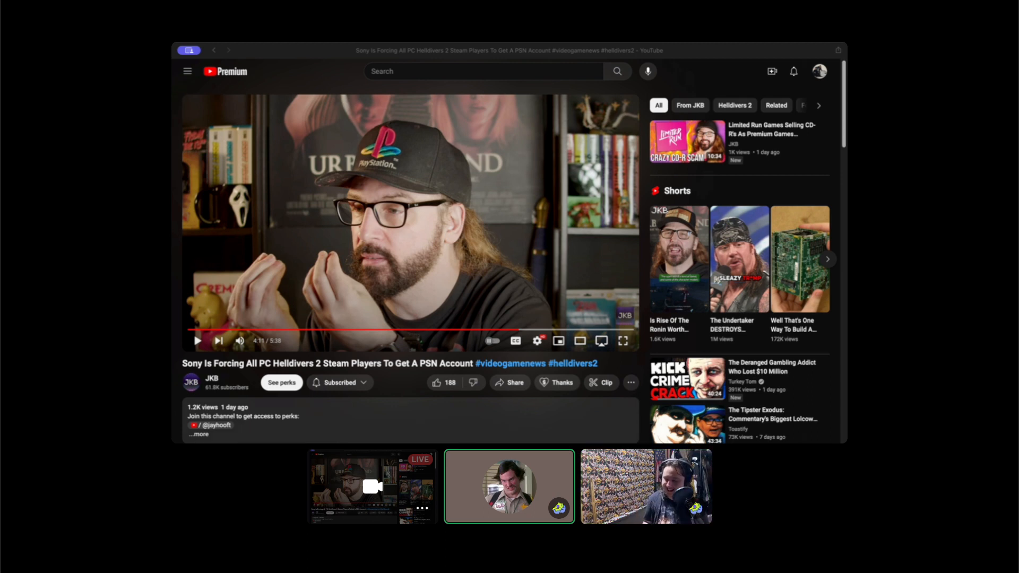
click(646, 486)
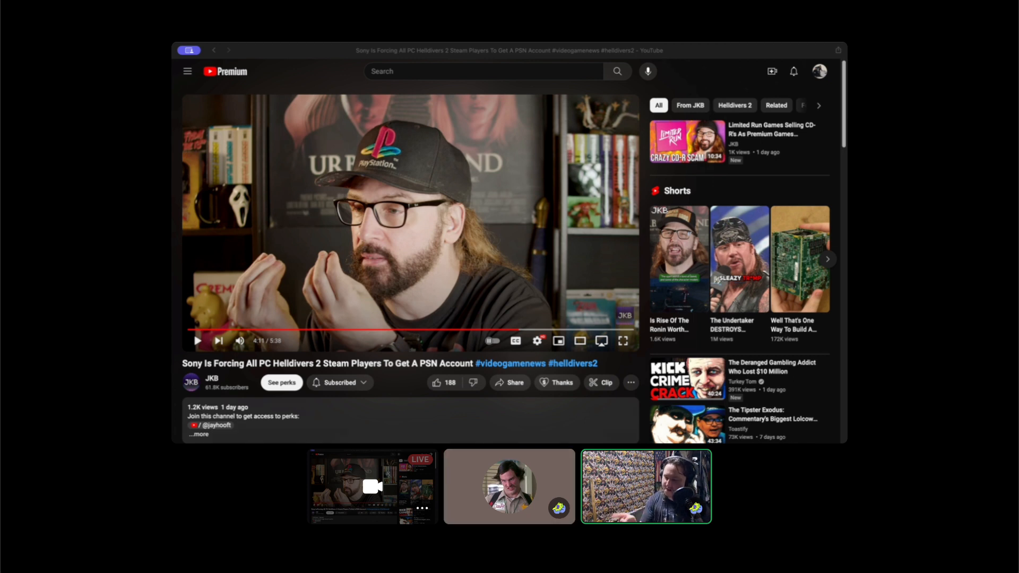
click(508, 486)
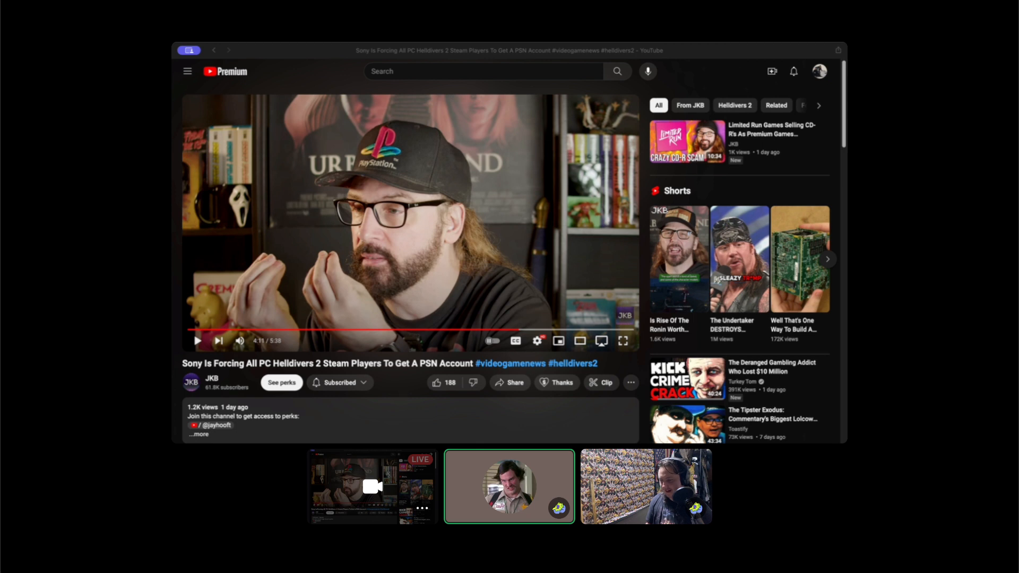
- Resume the news video and watch until about 4:45 in the creator's outro
click(646, 494)
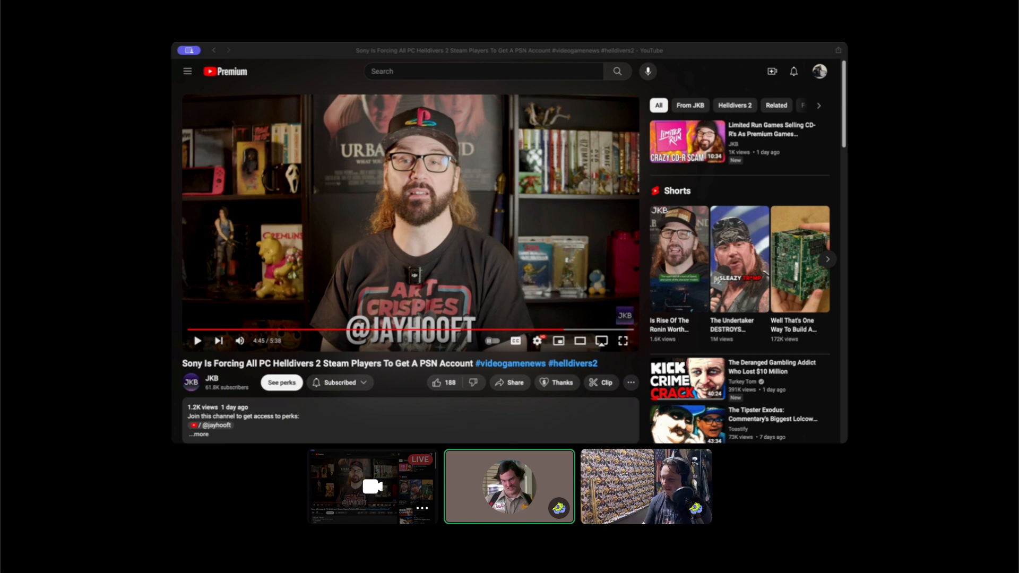
- Resume playback and let the video run to the 5:20 end screen with suggested JKB streams
click(646, 493)
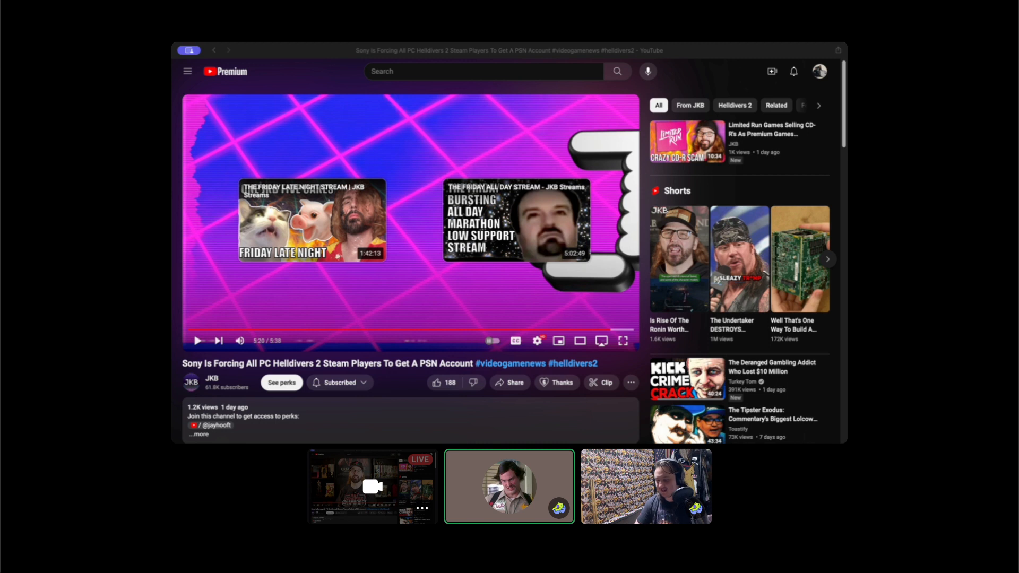
click(646, 487)
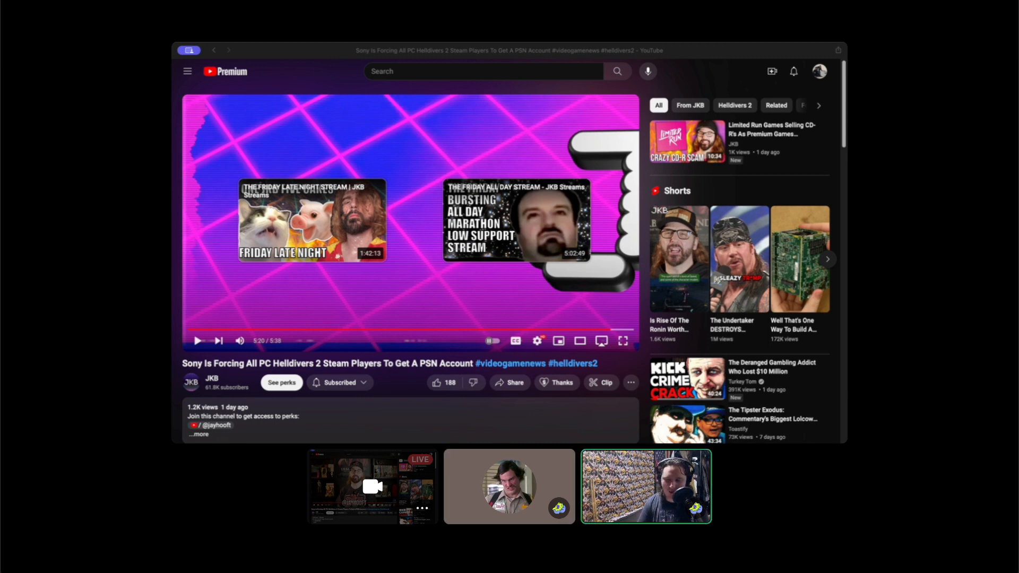
click(509, 485)
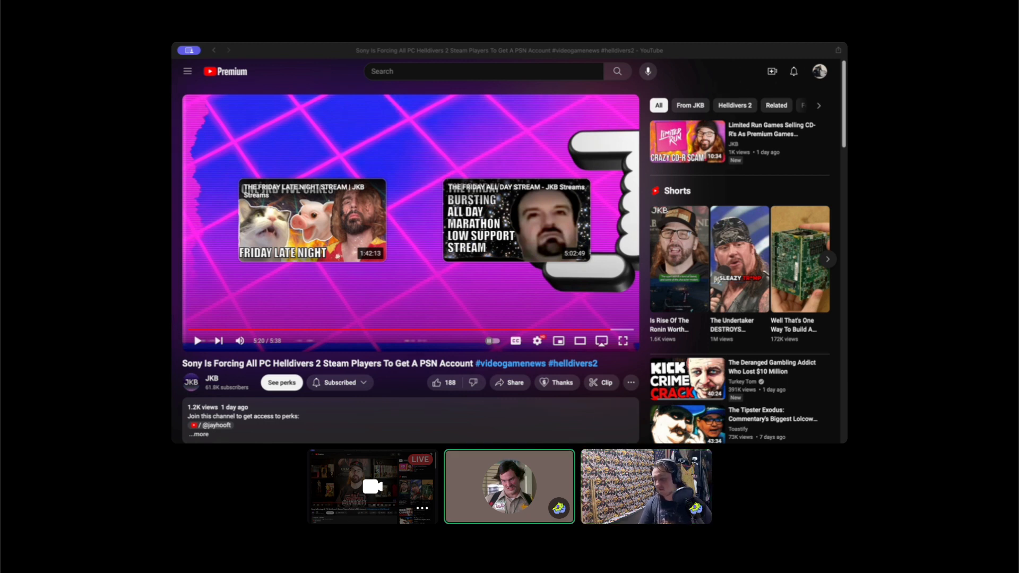
click(647, 487)
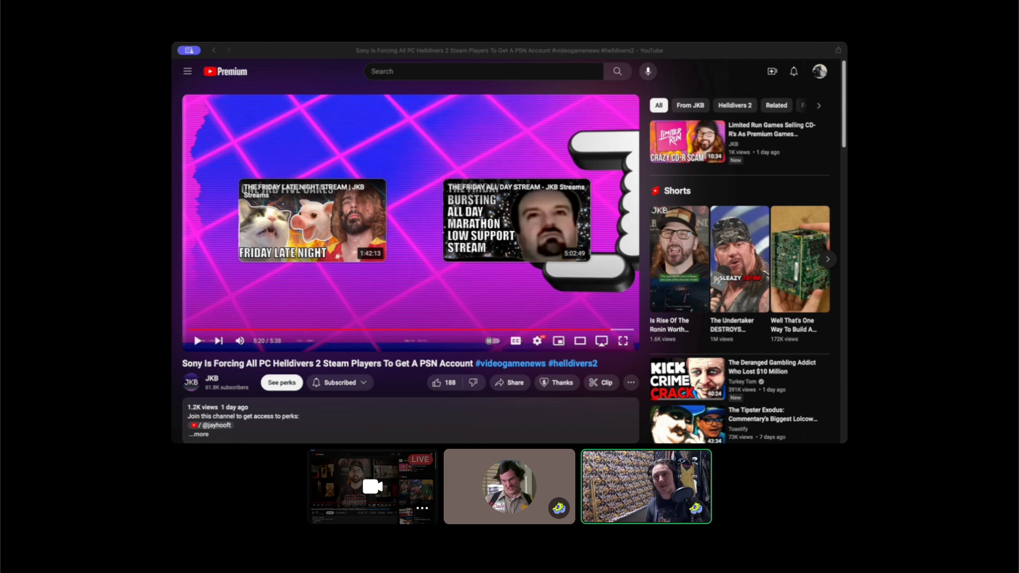
click(509, 485)
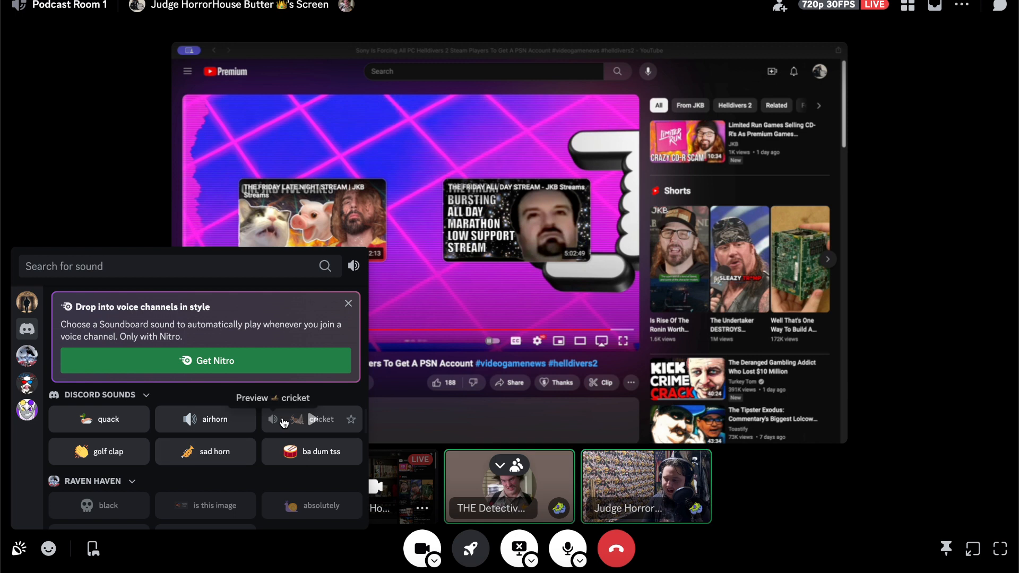
- Play the 'cricket' sound from Discord's soundboard into the voice call
click(311, 419)
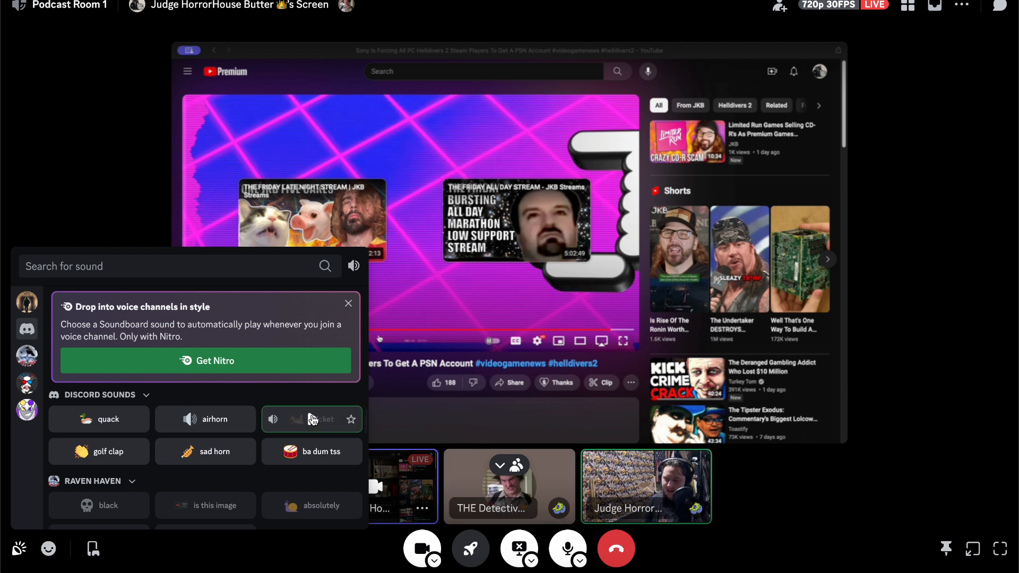